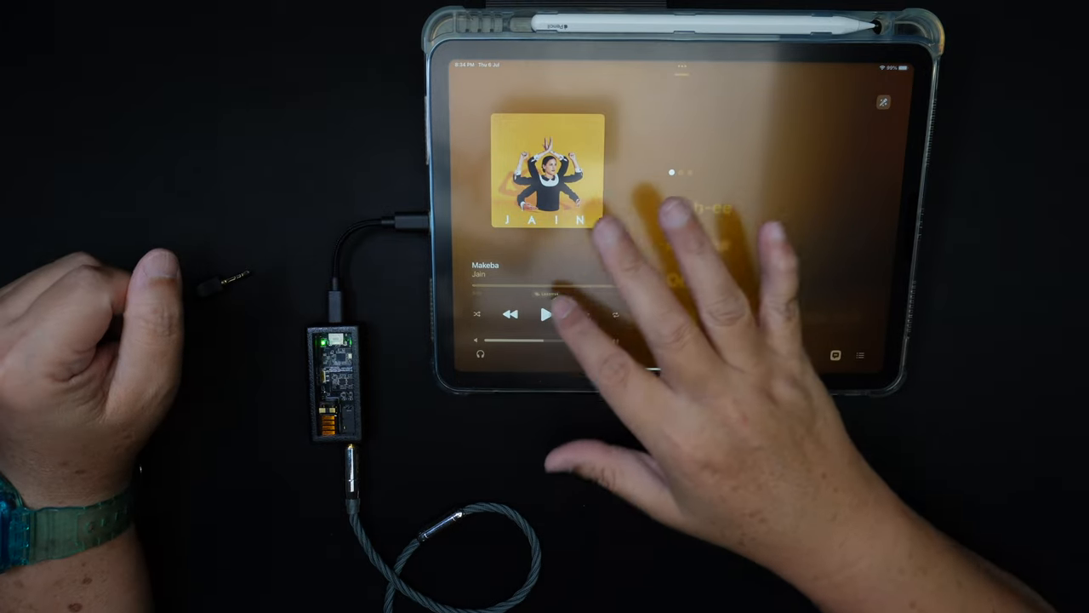
pyautogui.click(545, 315)
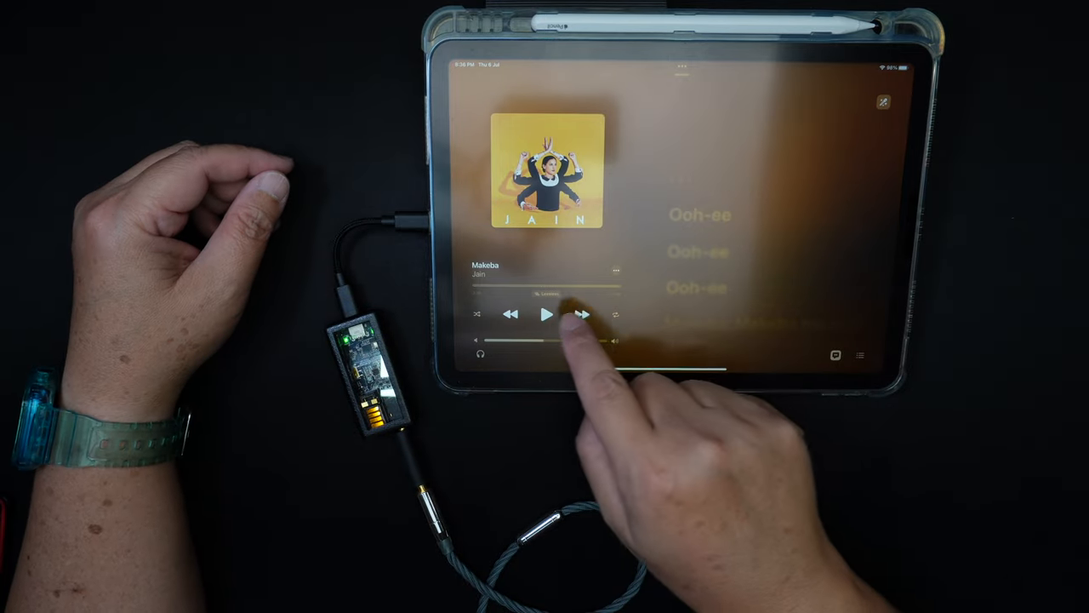
pyautogui.click(546, 315)
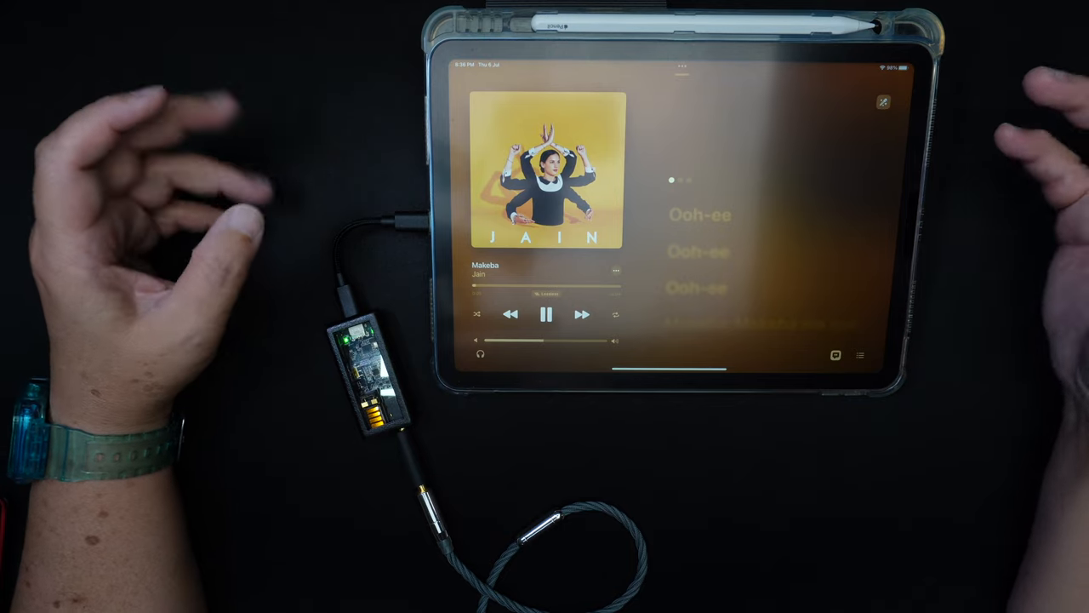